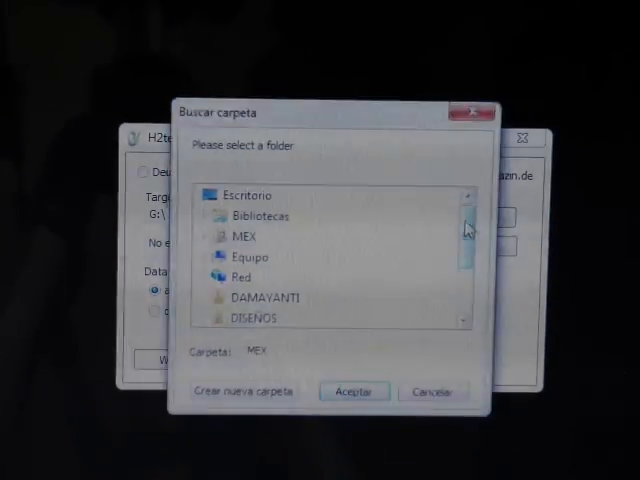
Confirm G: as target, start Write + Verify, and abort after 242 MB written
click(249, 257)
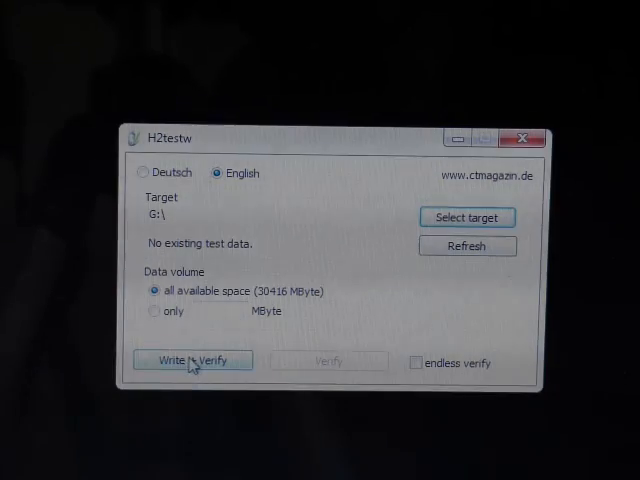
click(192, 360)
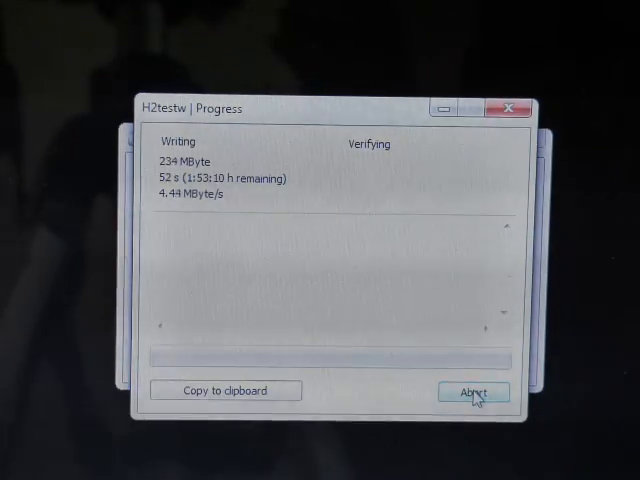
click(473, 390)
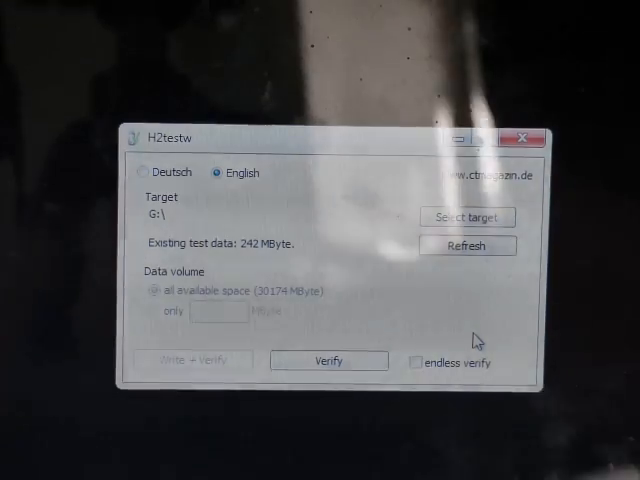
Run a second write test on G: and abort it once 438 MB is written
click(467, 246)
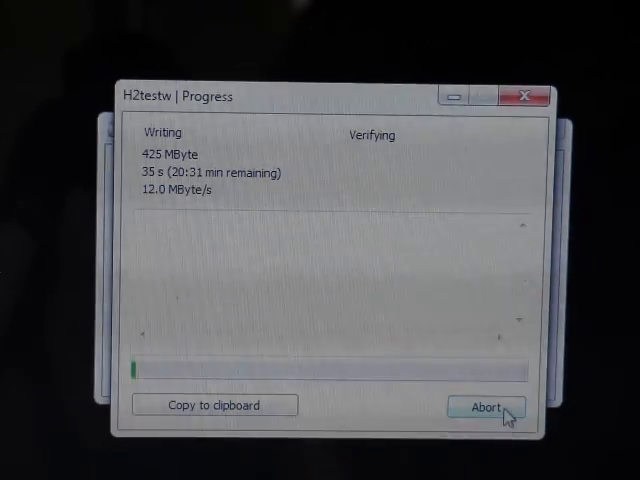
click(485, 406)
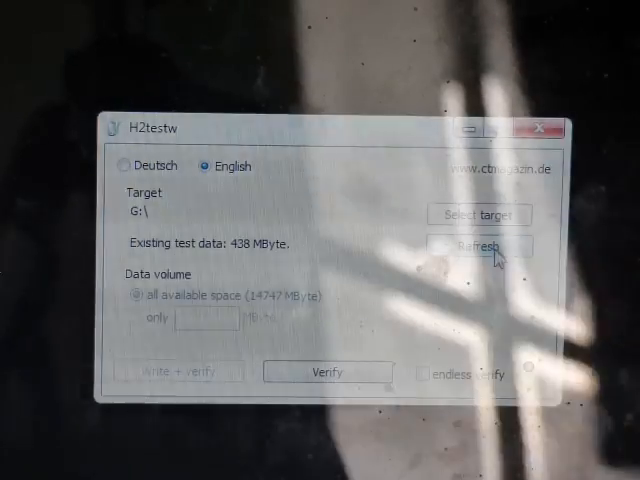
Refresh the G: target status, which now reports an access error
click(479, 247)
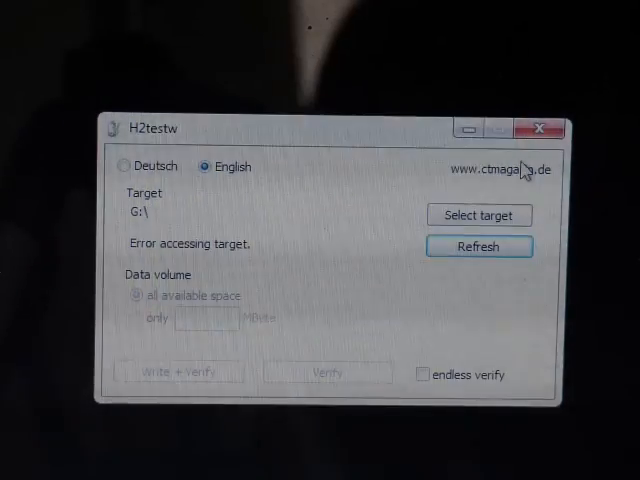
Re-select SD Card (G:) and start Write + Verify, accepting the 29971 MByte capacity warning
click(479, 215)
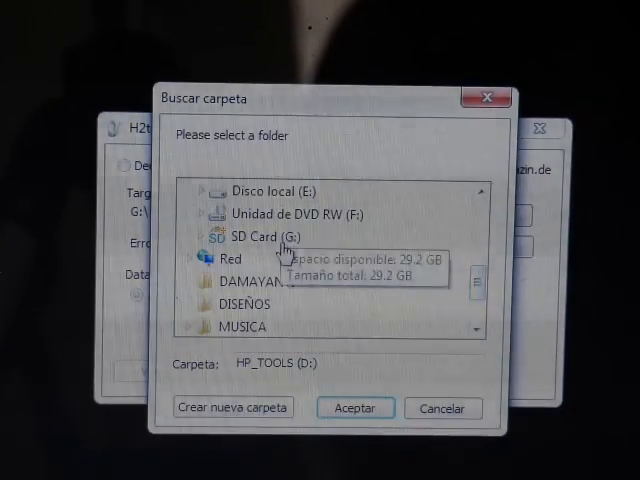
click(355, 408)
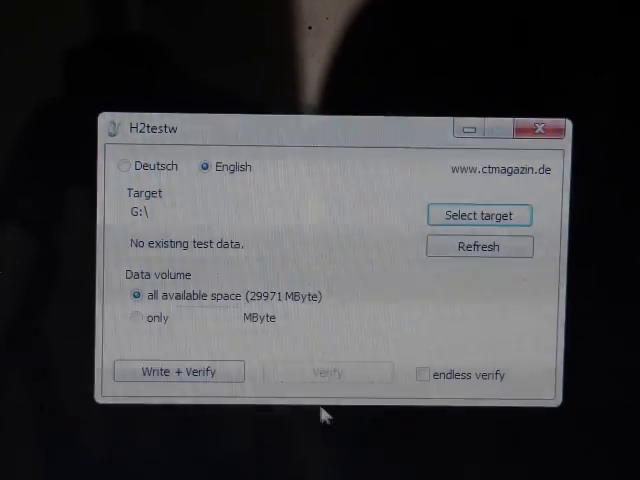
click(178, 371)
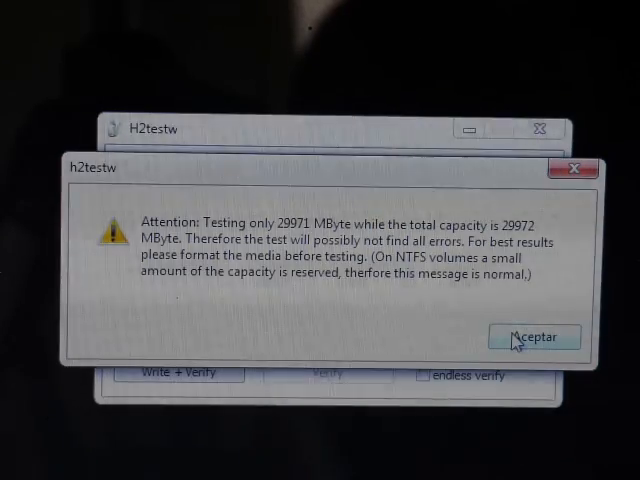
click(533, 337)
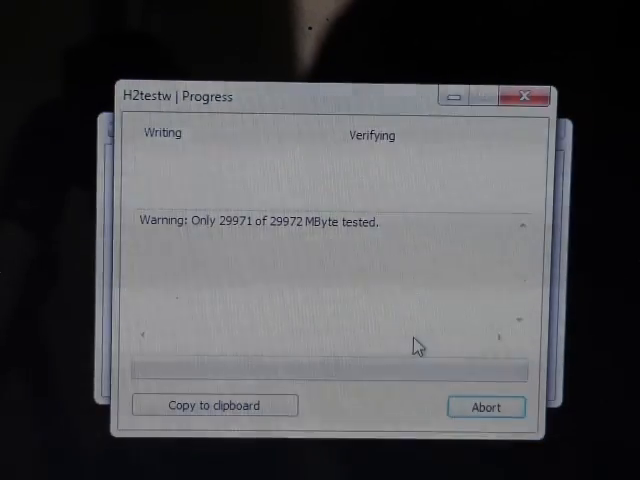